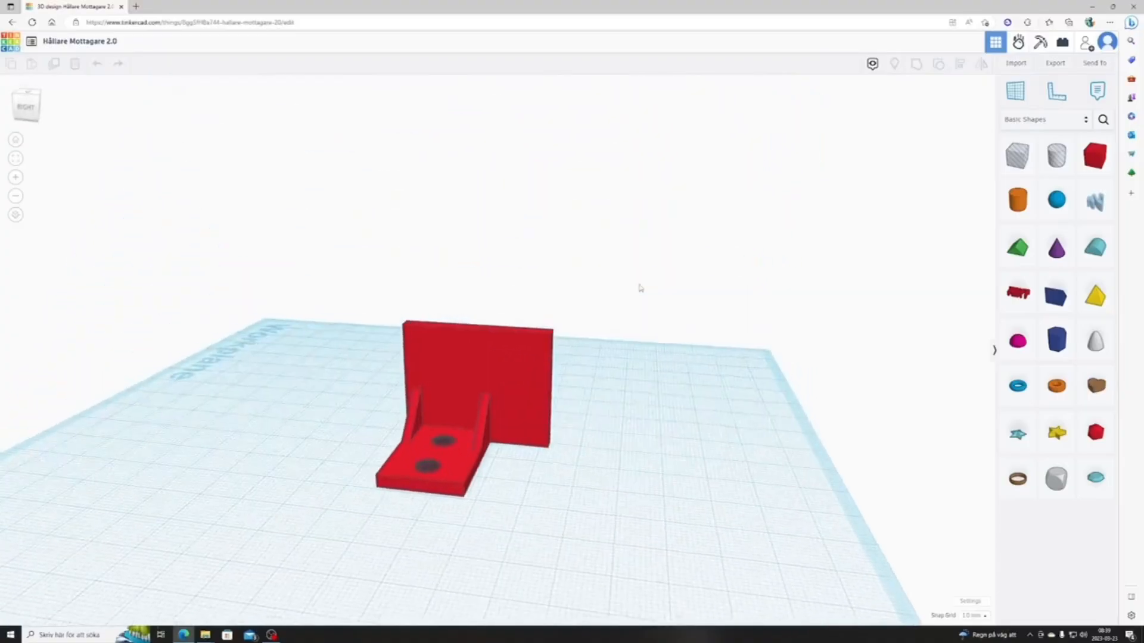
- Orbit the view to show the bracket's two holes and side gussets from the front
{"action": "left_click_drag", "start_coordinate": [640, 288], "coordinate": [610, 426]}
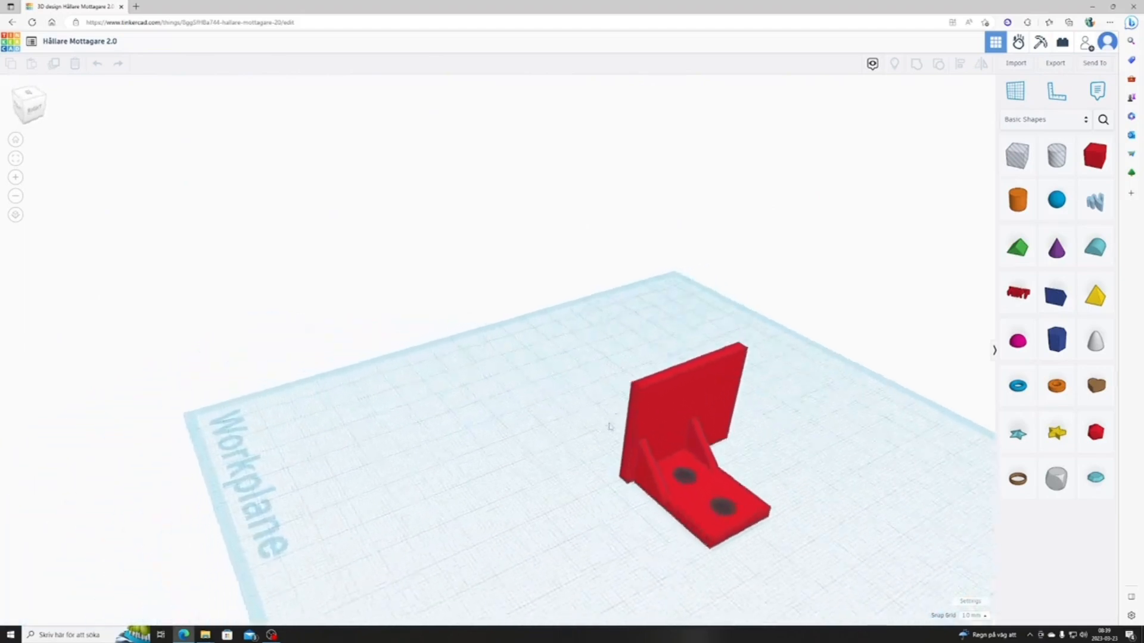